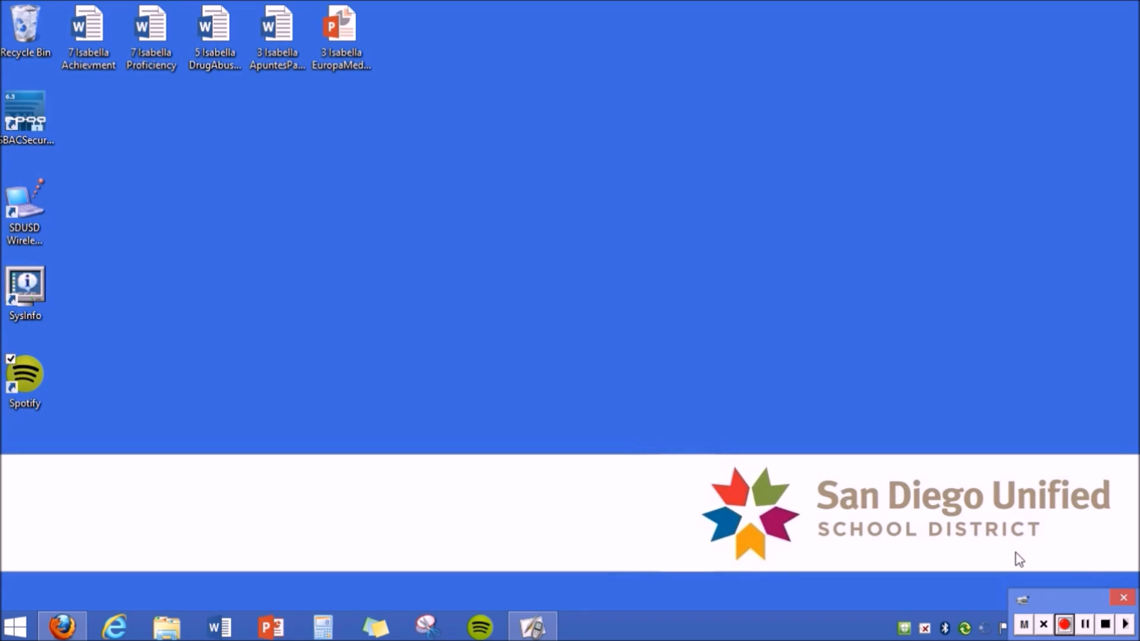
pyautogui.moveTo(842, 447)
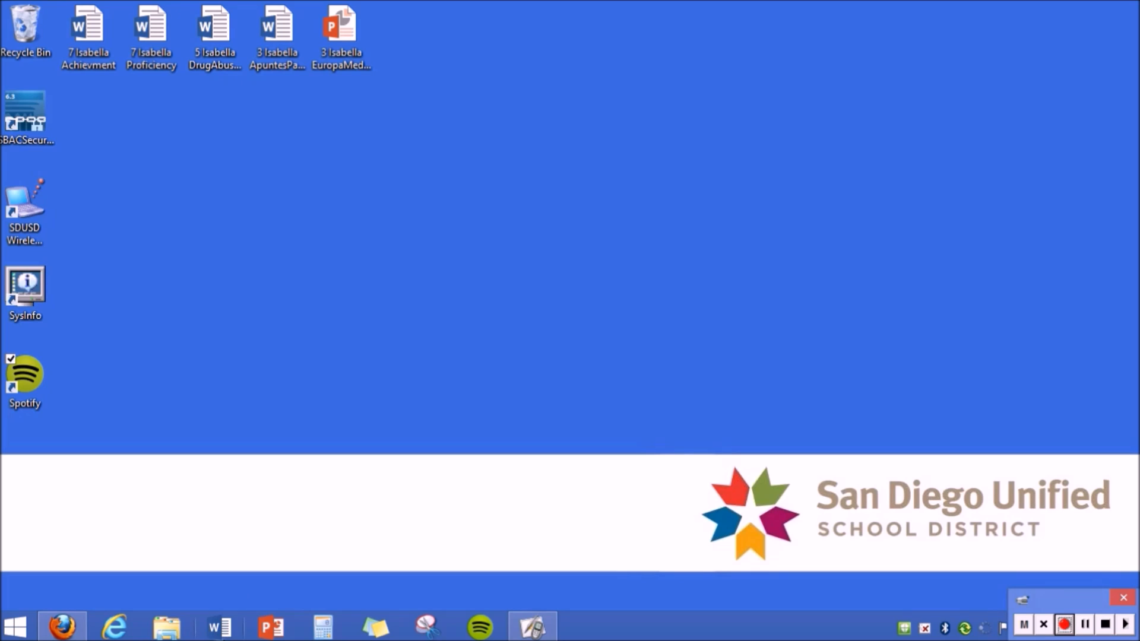
# Launch Word, create a blank document and enter the word 'Practice', then go to File
pyautogui.click(214, 626)
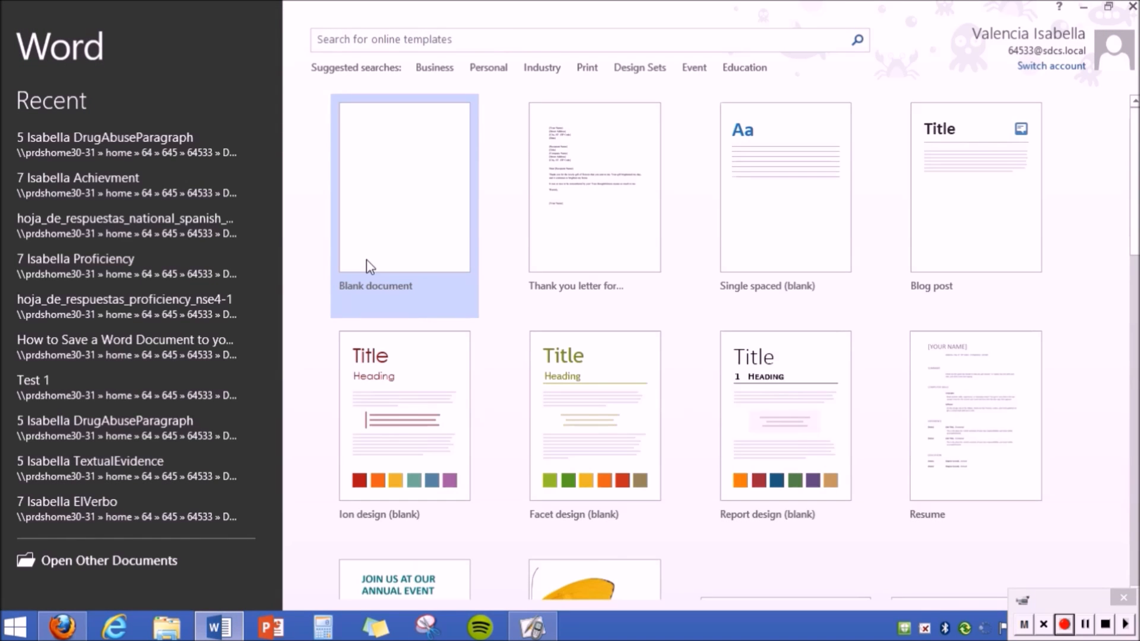
pyautogui.click(404, 186)
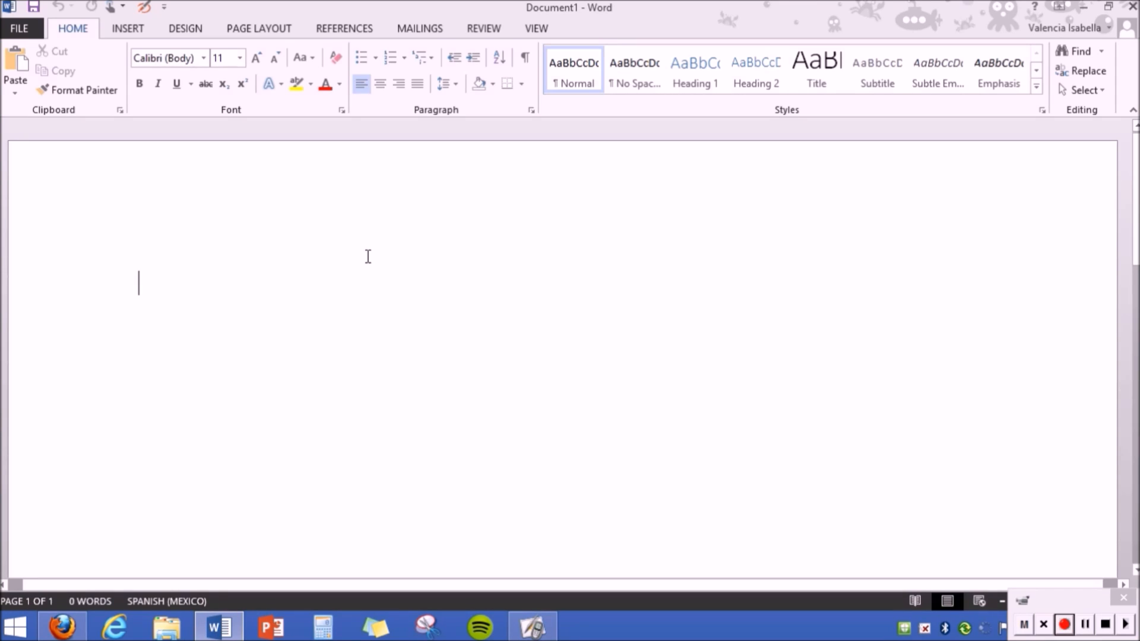
pyautogui.write('Pract')
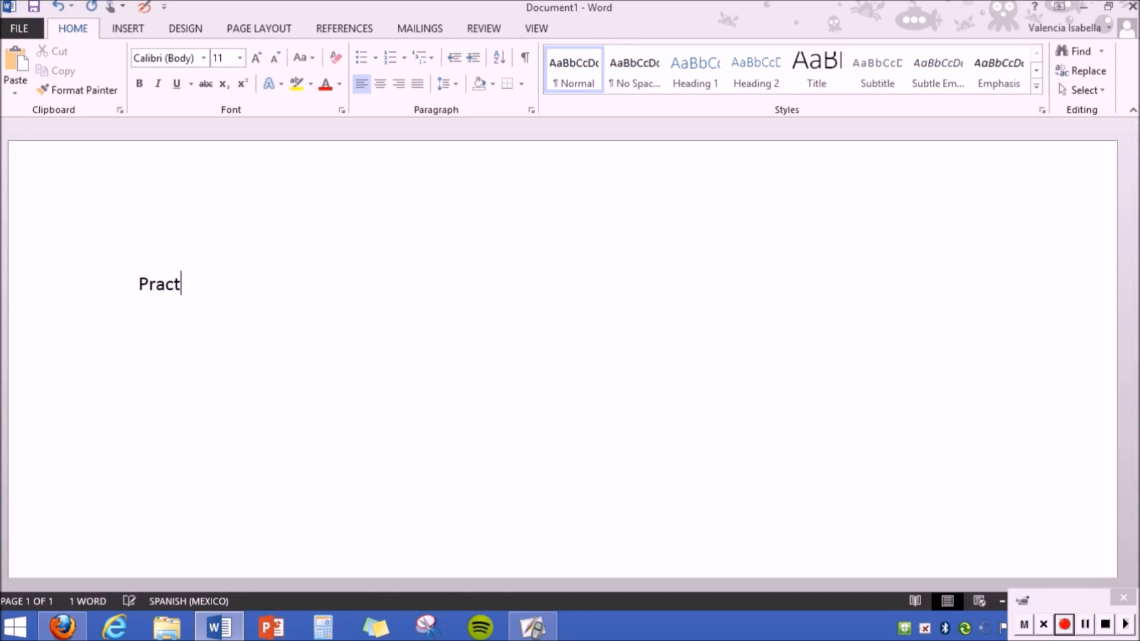
pyautogui.write('ice')
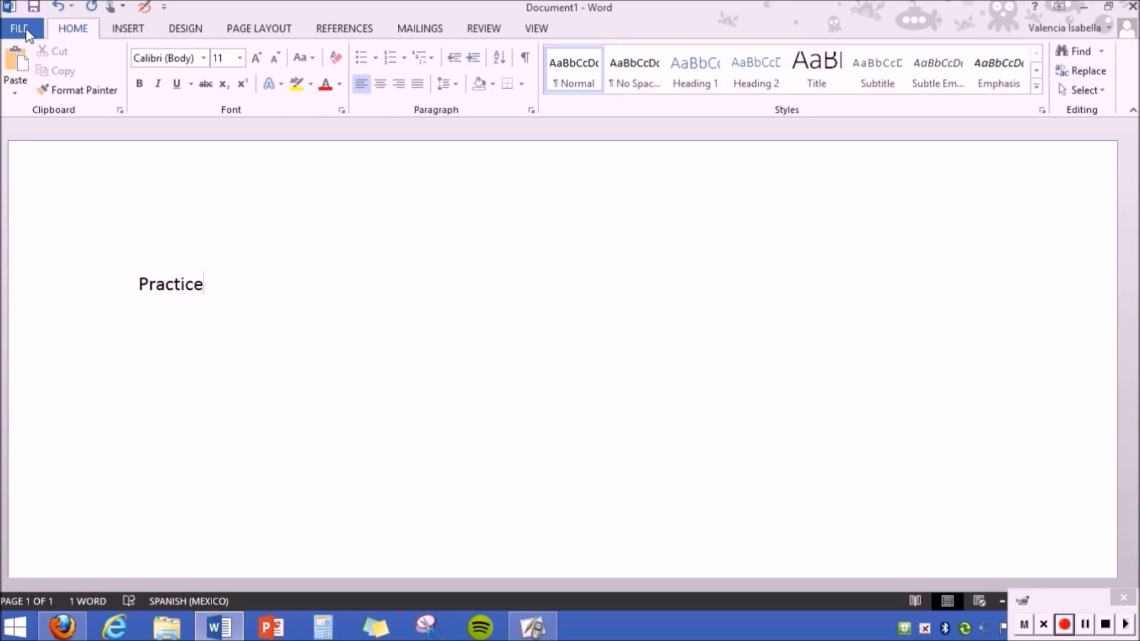
pyautogui.click(20, 27)
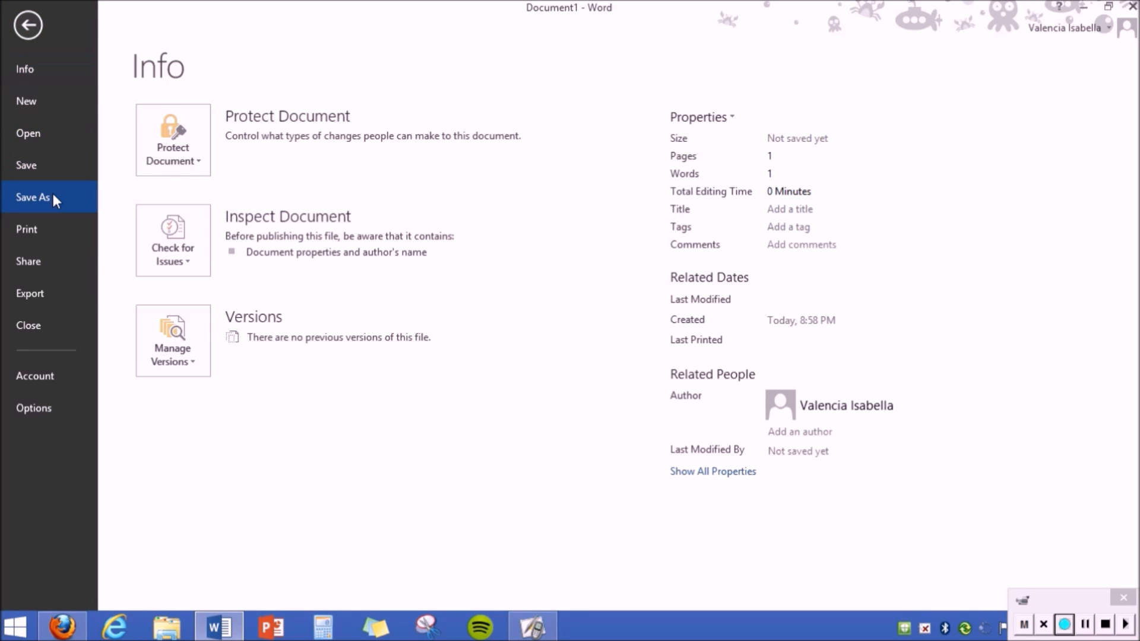
# Choose Save As and select the Desktop folder as the save location
pyautogui.click(33, 196)
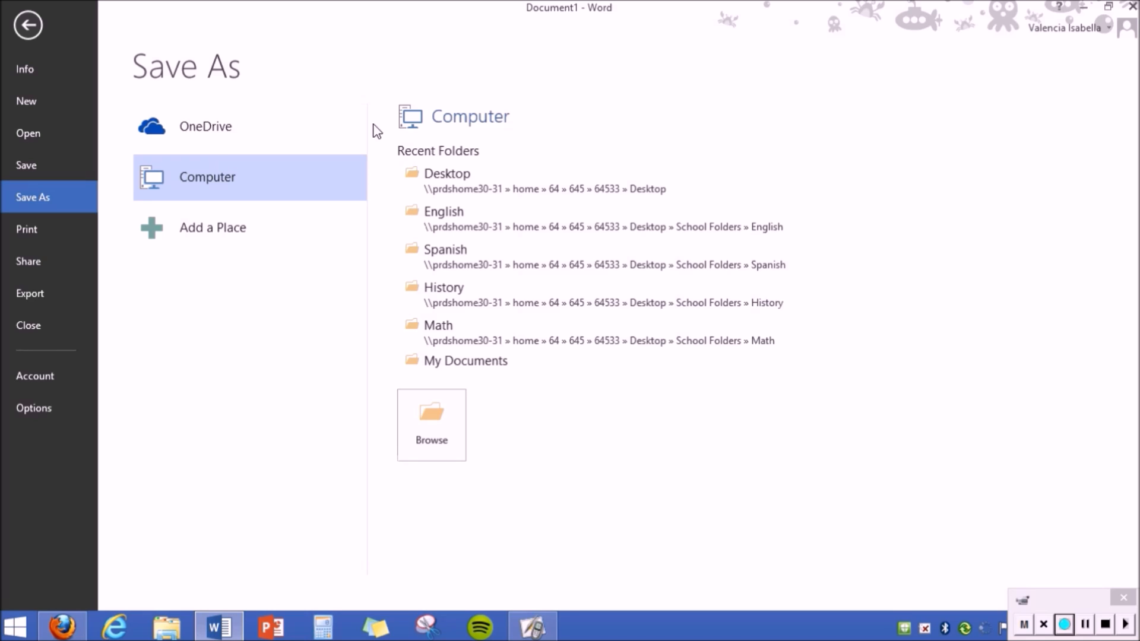
pyautogui.moveTo(446, 180)
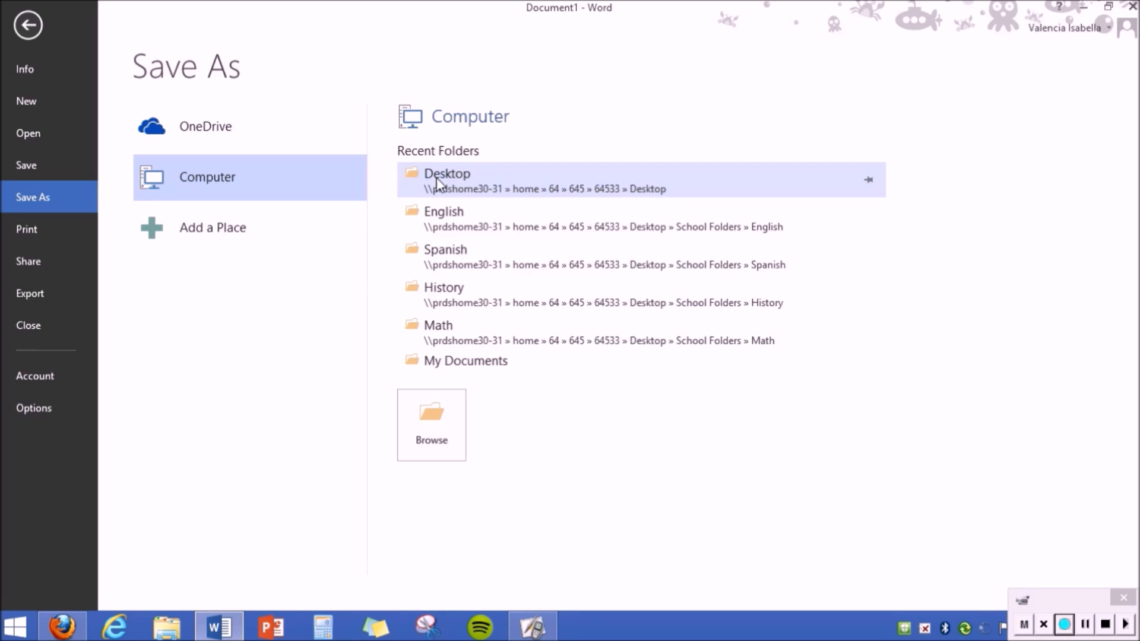
pyautogui.doubleClick(447, 173)
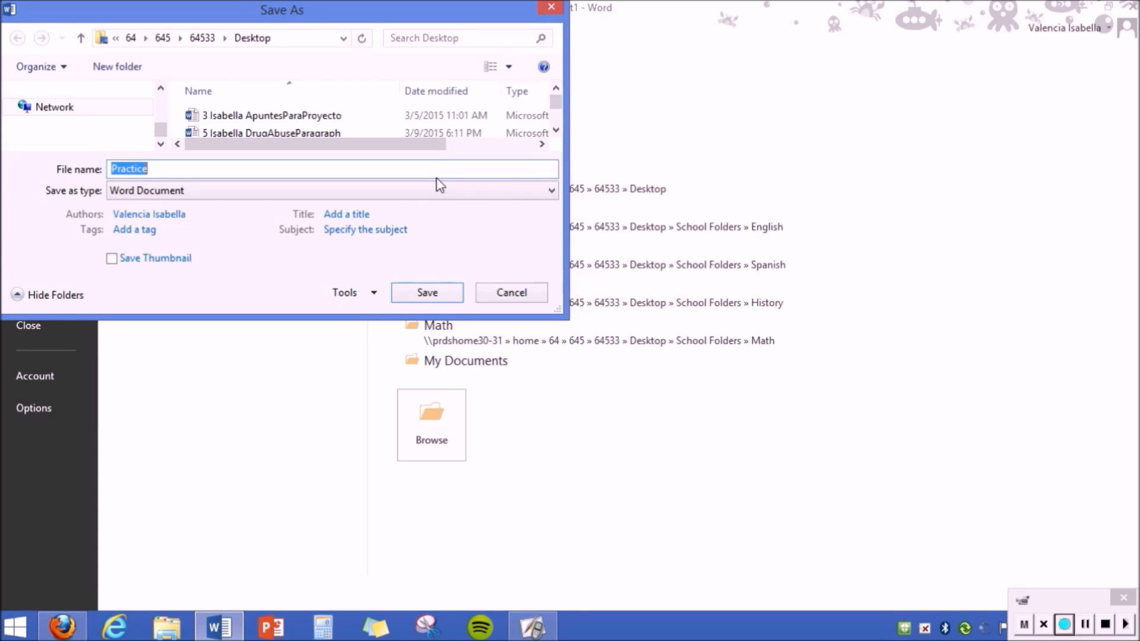
# Name the file '6 Isabella Practice1' and save it to the Desktop
pyautogui.write('6')
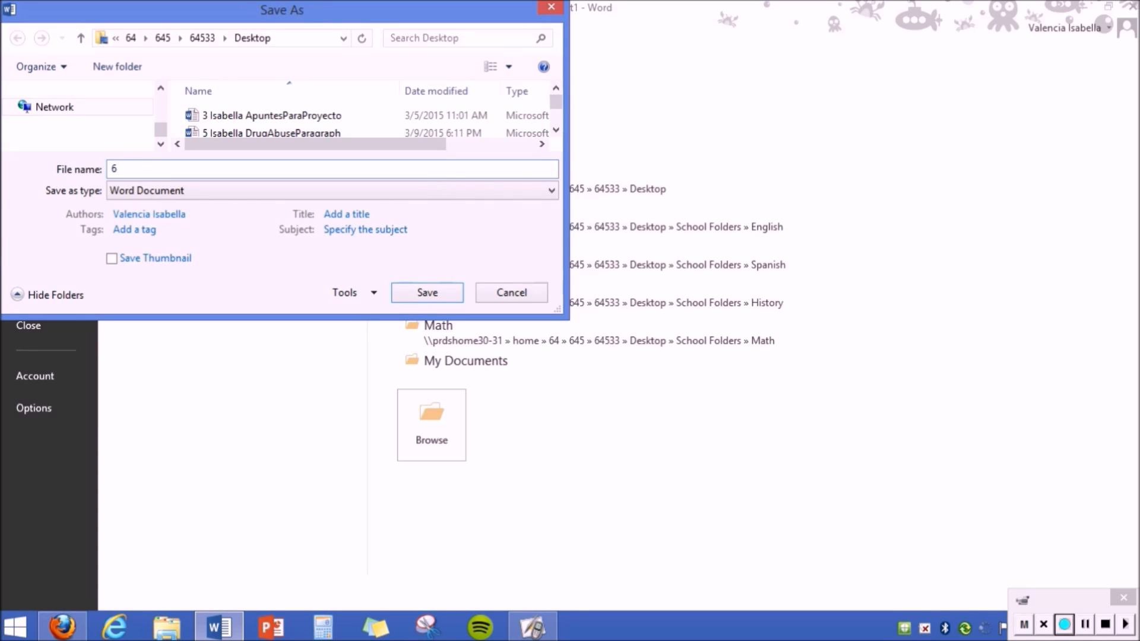
pyautogui.write('Isabella')
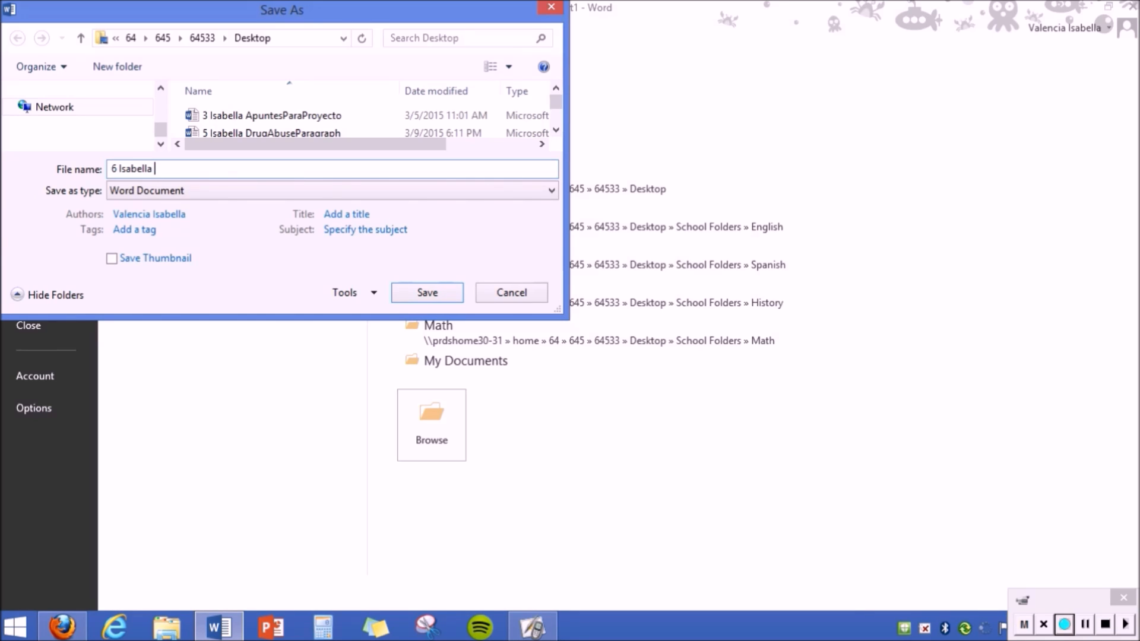
pyautogui.write('Practi')
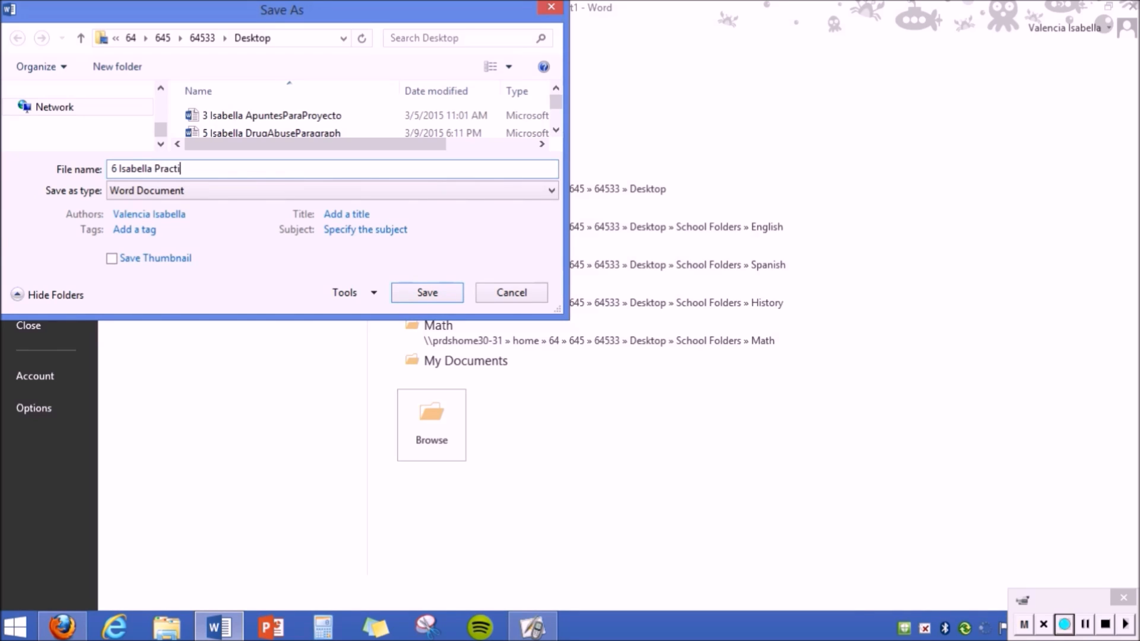
pyautogui.write('ce1')
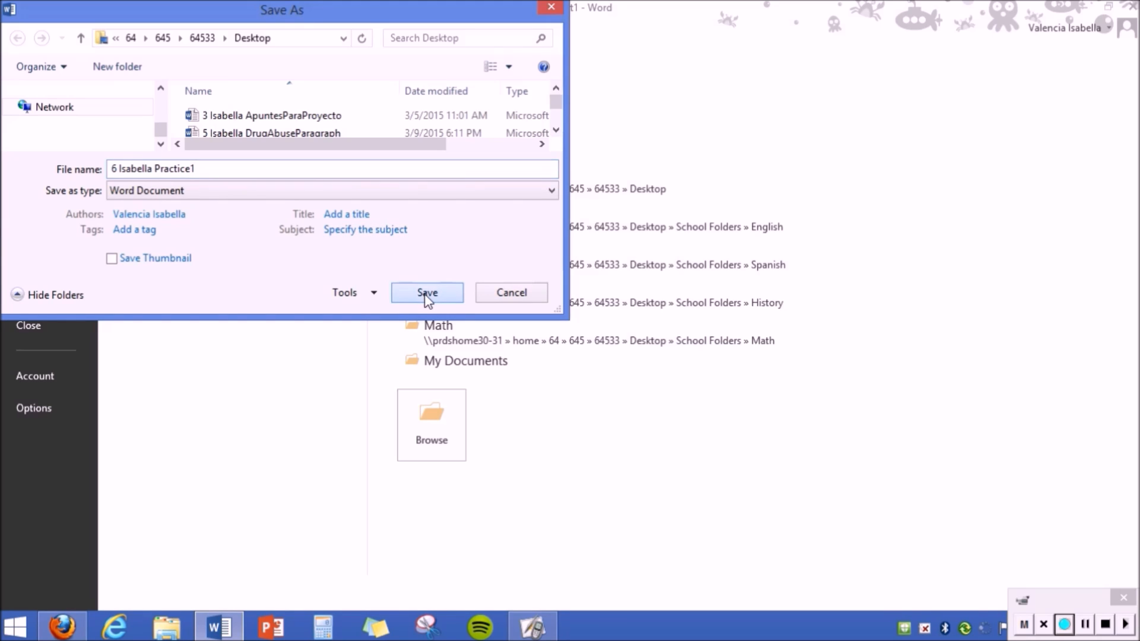
pyautogui.click(426, 292)
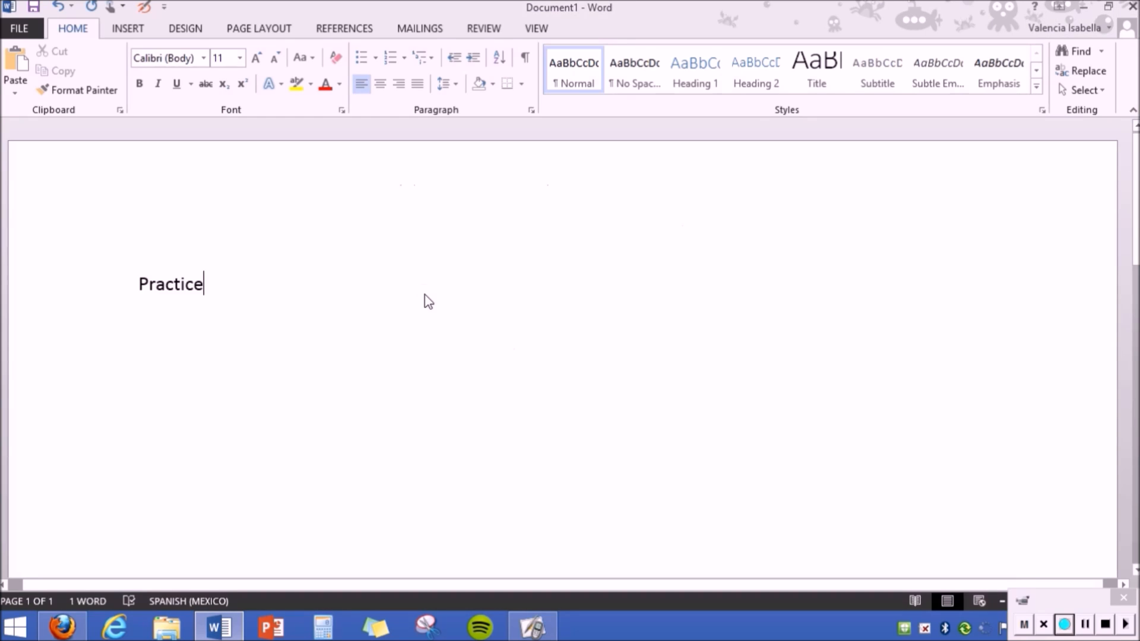